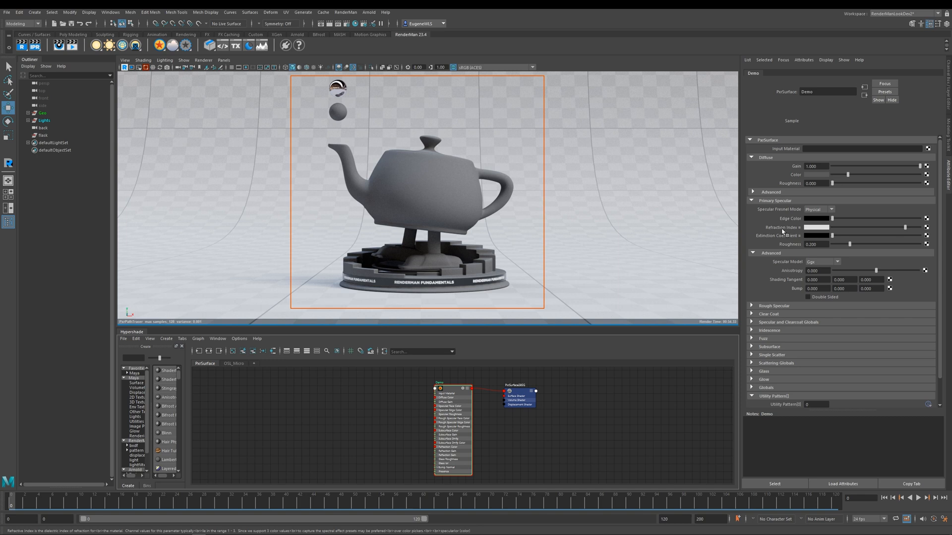
pyautogui.moveTo(785, 236)
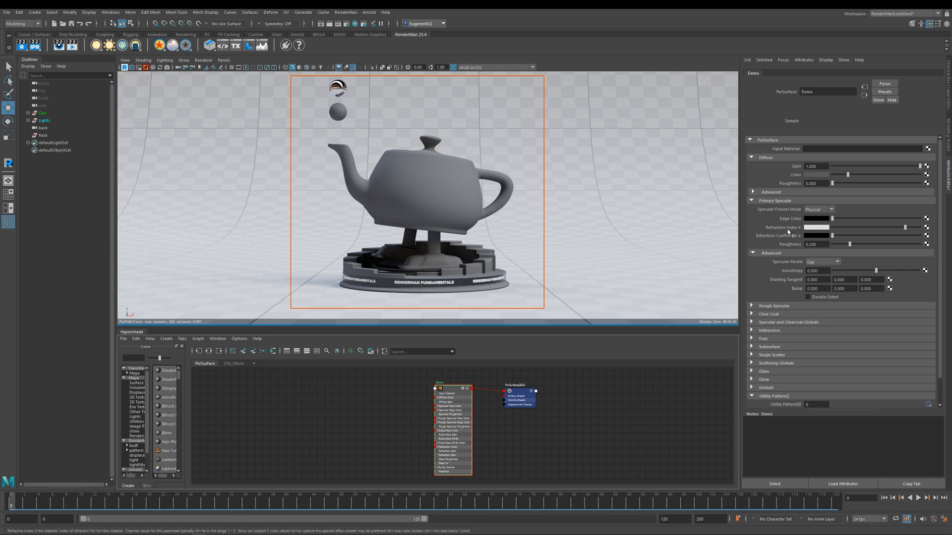
pyautogui.moveTo(784, 234)
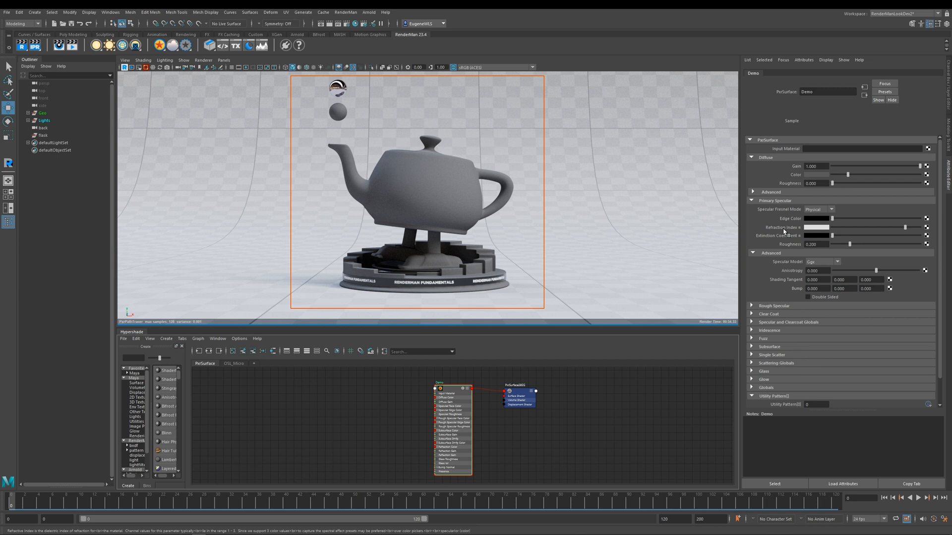
pyautogui.moveTo(783, 236)
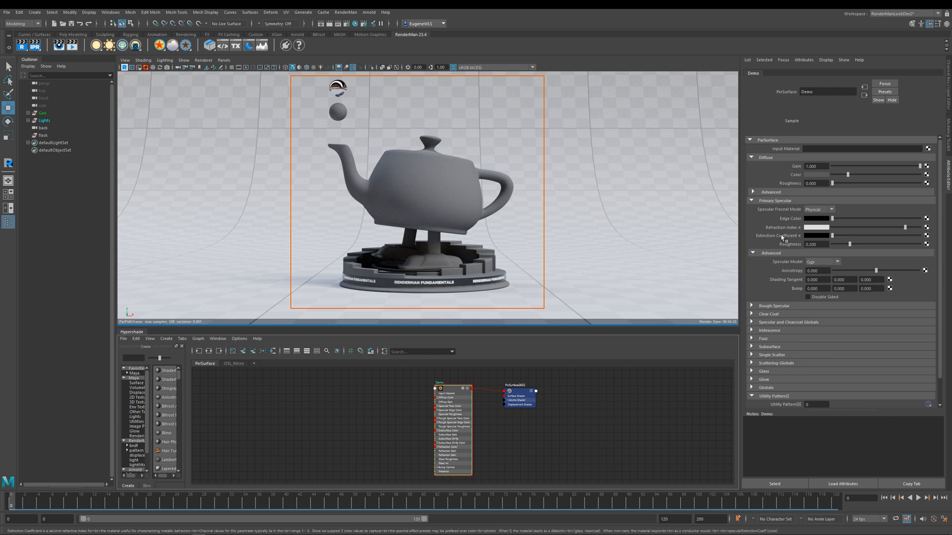
pyautogui.moveTo(782, 239)
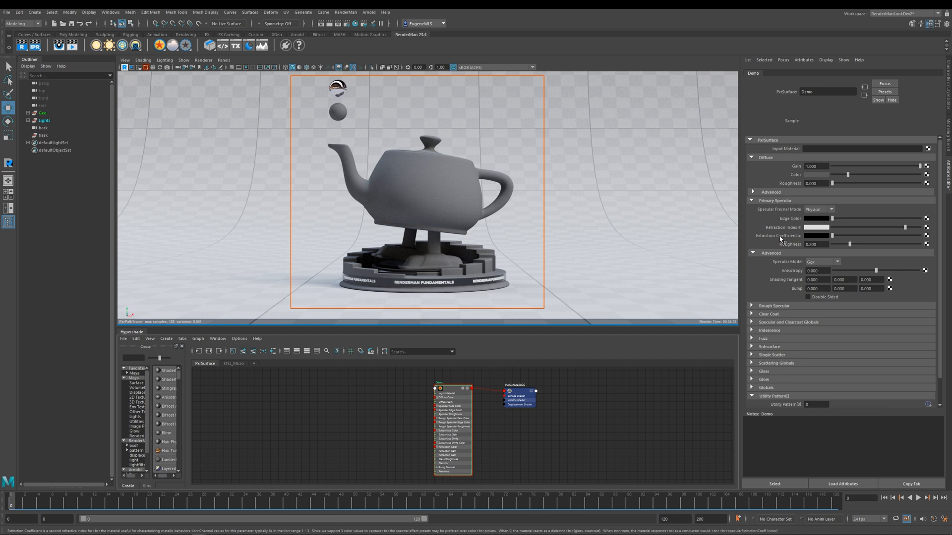
pyautogui.moveTo(783, 240)
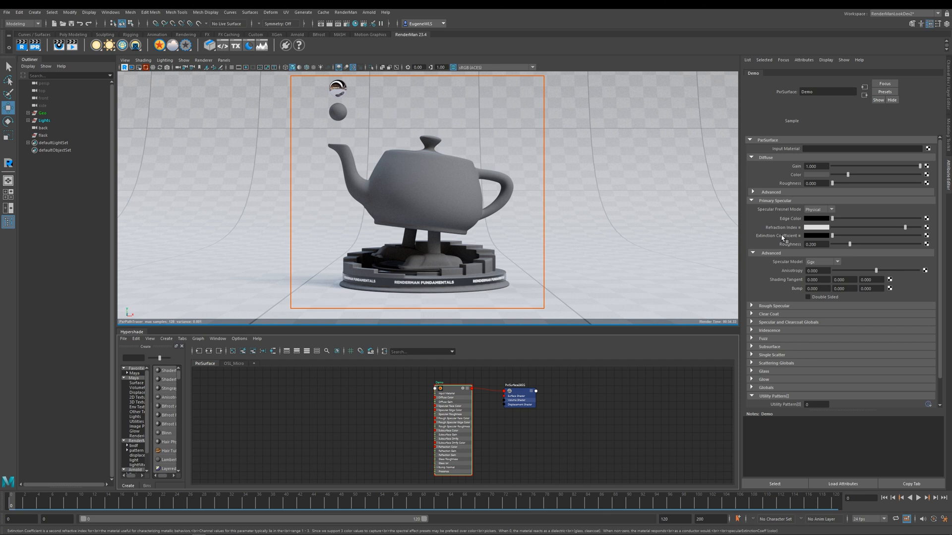
pyautogui.moveTo(816, 193)
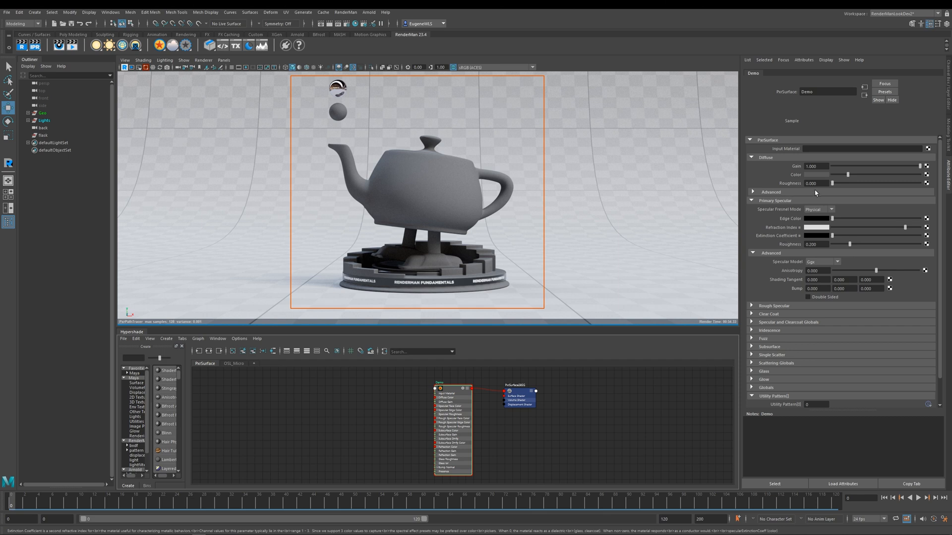
# - Set the teapot's Diffuse Gain to 0 for a black, glossy render
pyautogui.moveTo(925, 165); pyautogui.dragTo(847, 166)
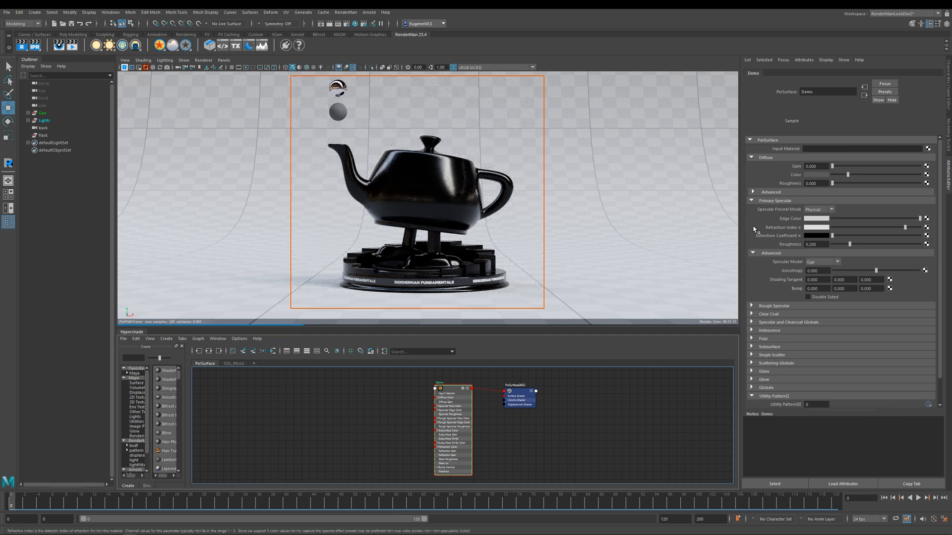
pyautogui.moveTo(807, 243)
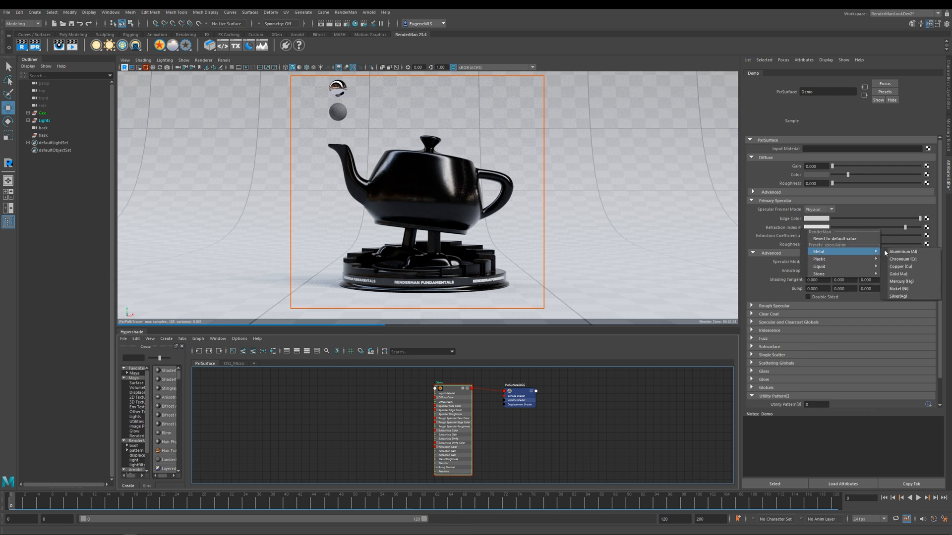
pyautogui.moveTo(903, 251)
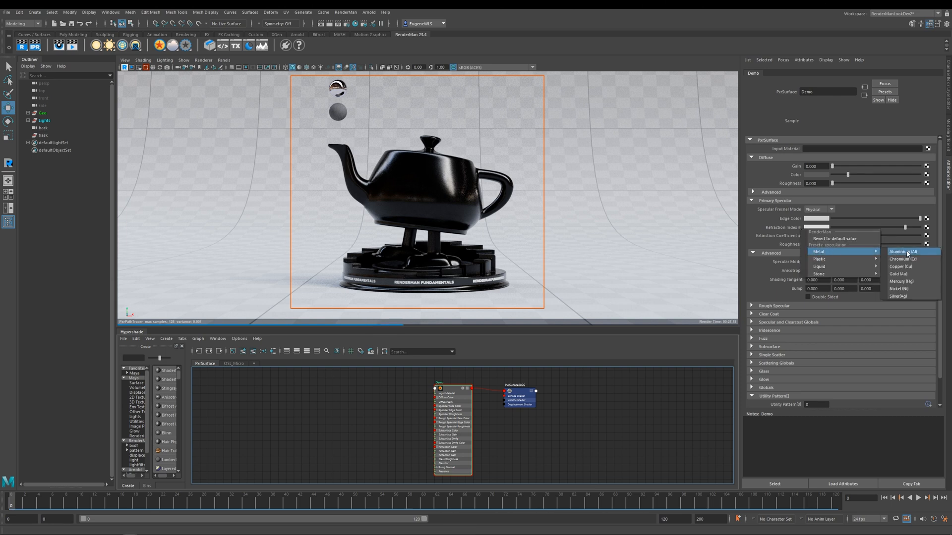
# - Apply the Aluminium (Al) metal preset to the specular Refraction Index
pyautogui.click(904, 251)
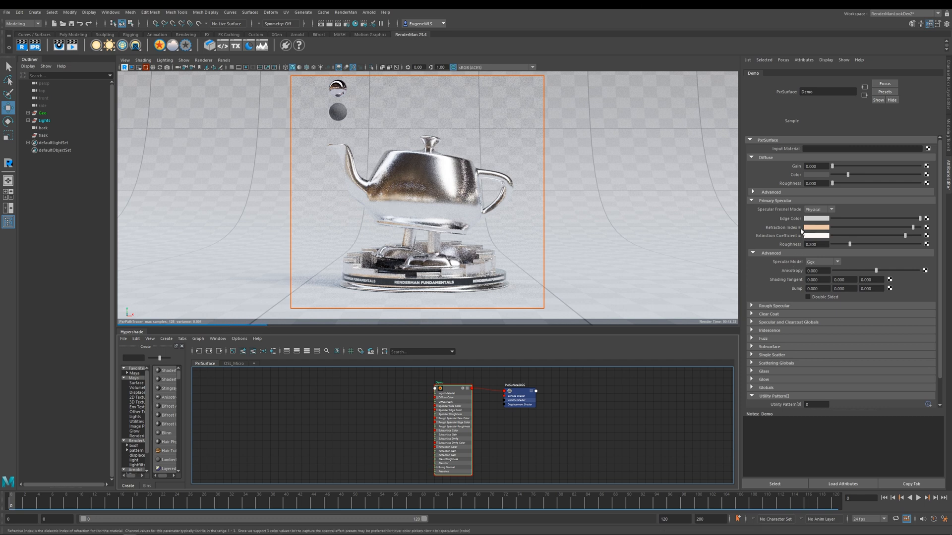
pyautogui.click(819, 251)
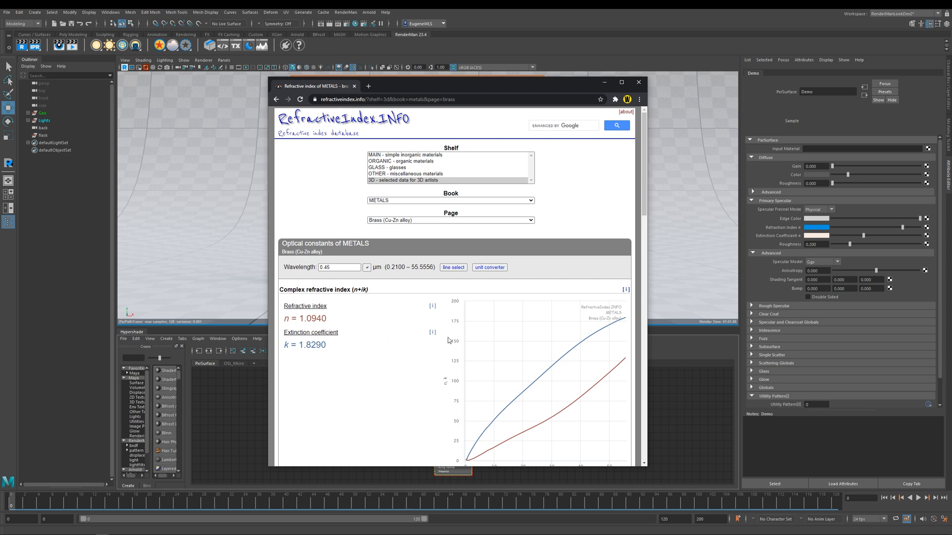
pyautogui.moveTo(459, 236)
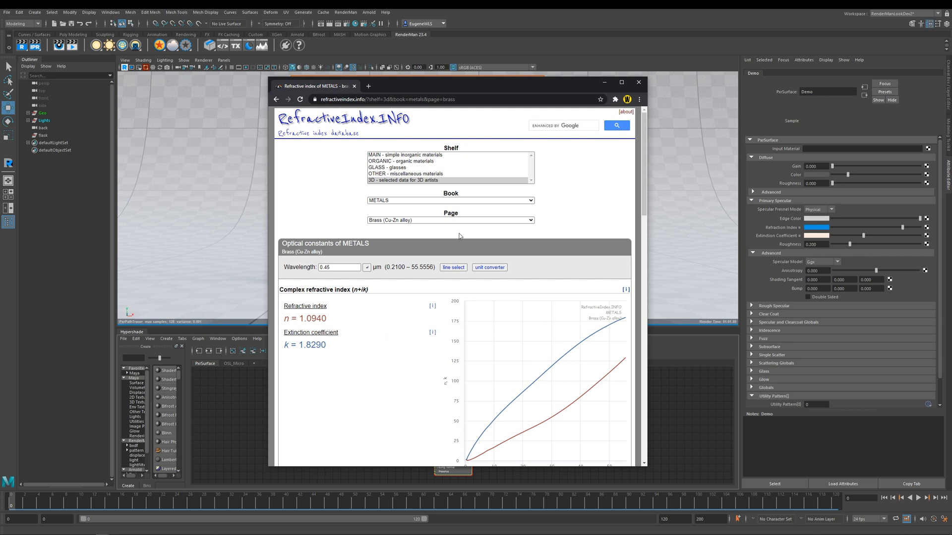
pyautogui.moveTo(446, 158)
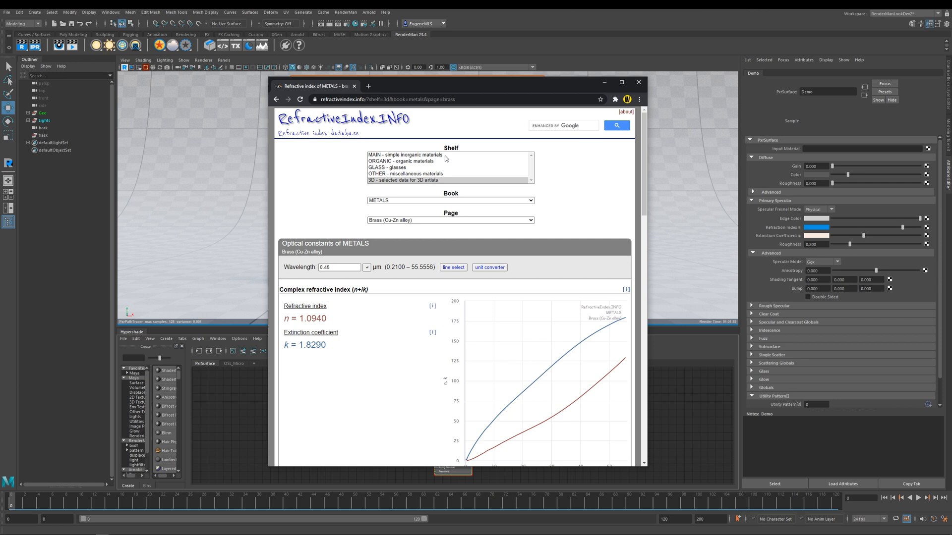
# - Browse from the MAIN shelf back to the 3D artists' metals data, showing aluminium
pyautogui.click(404, 154)
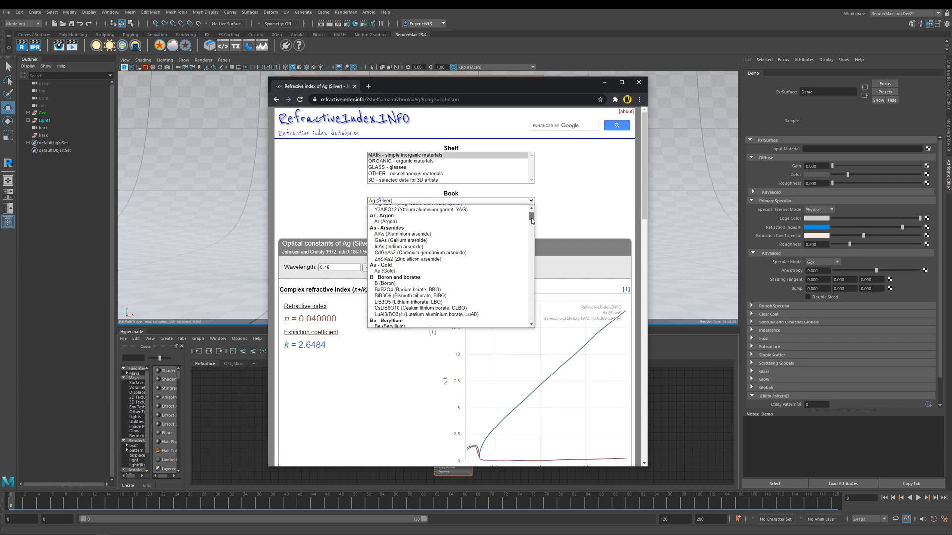
pyautogui.scroll(-3)
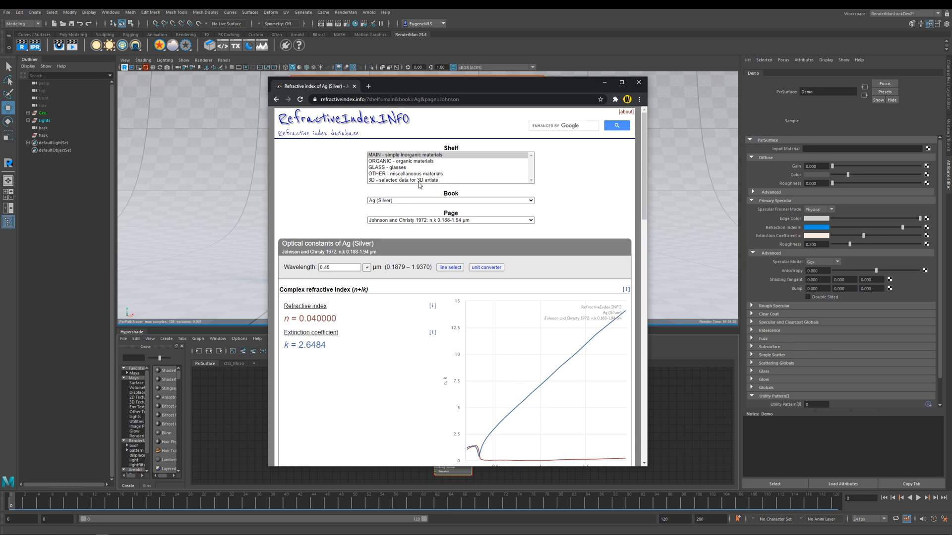
pyautogui.click(405, 180)
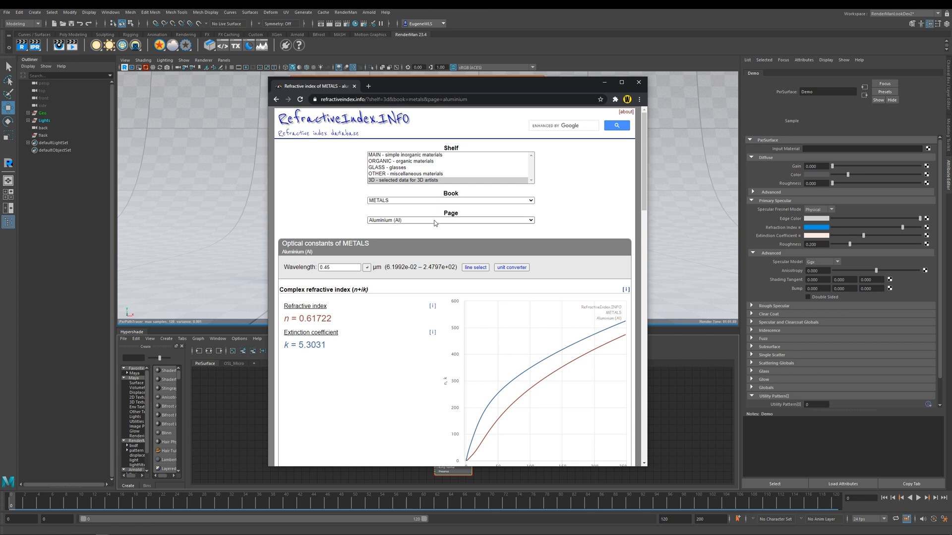
# - Select Brass (Cu-Zn alloy) from the metals list, showing n = 1.0940 and k = 1.8290
pyautogui.click(449, 220)
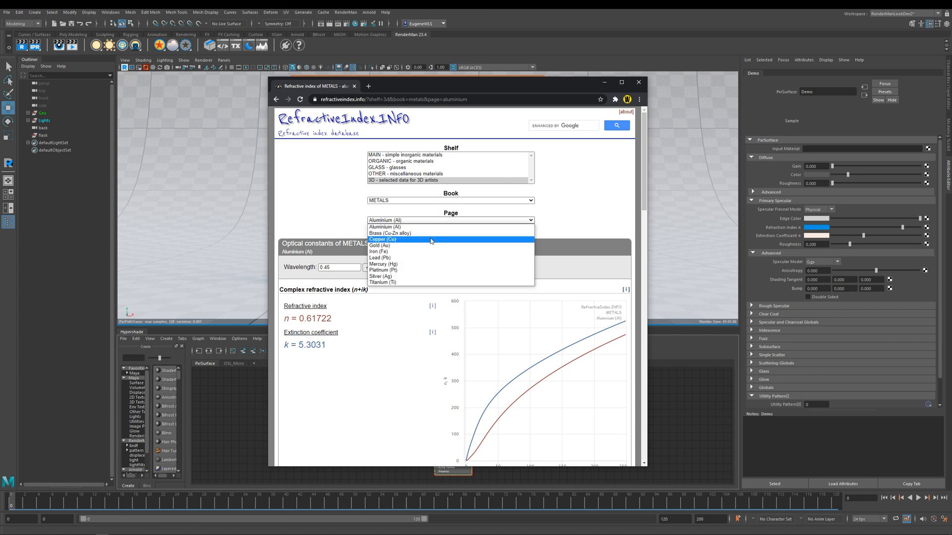
pyautogui.click(389, 233)
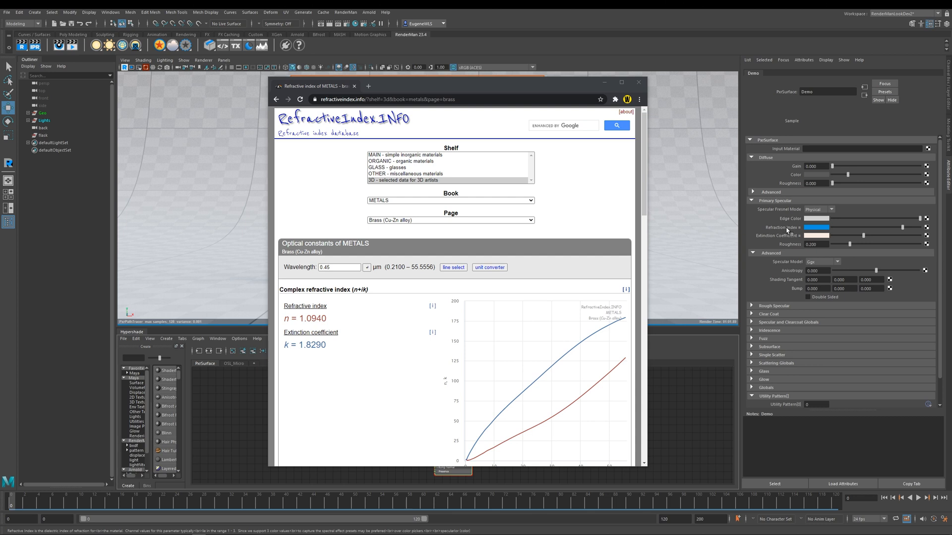
pyautogui.moveTo(789, 235)
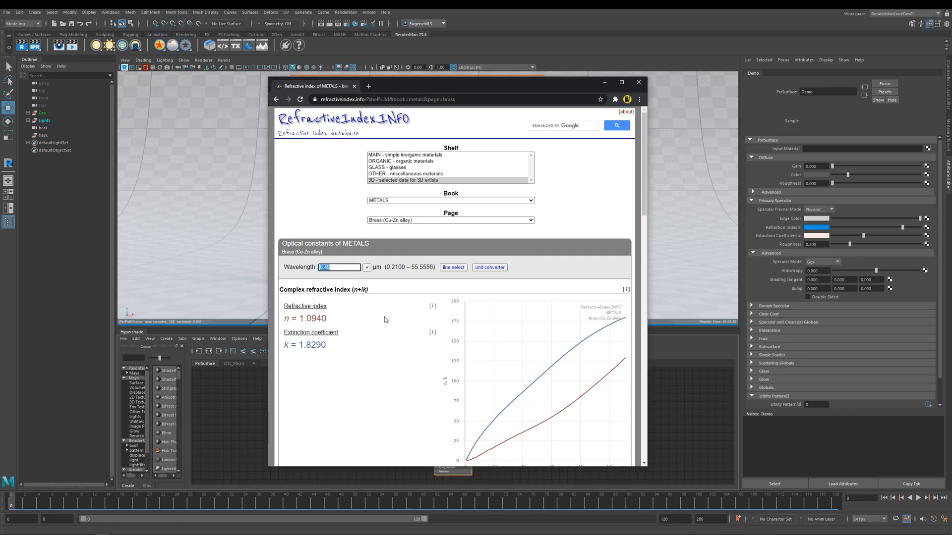
# - Look up brass n and k at wavelengths 0.65, 0.55 and 0.45 µm
pyautogui.click(338, 267)
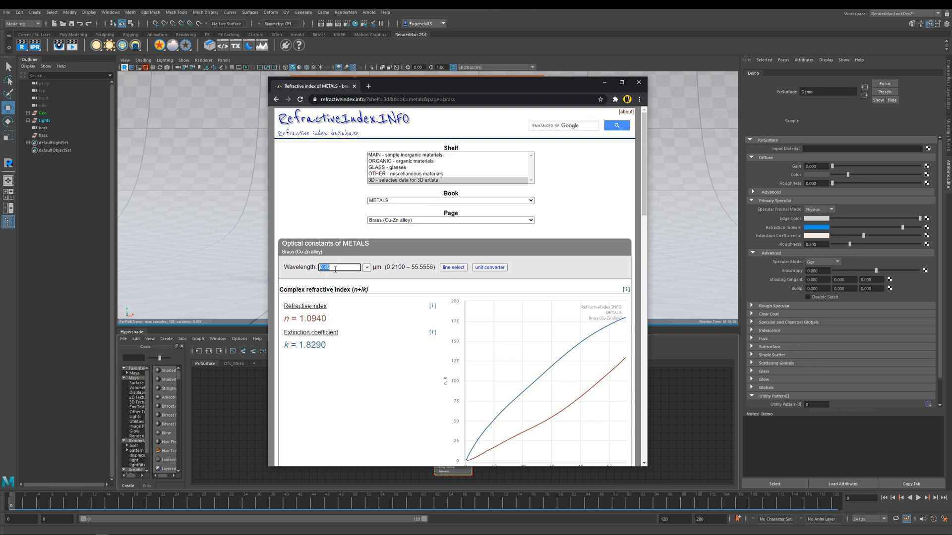
pyautogui.write('0.65')
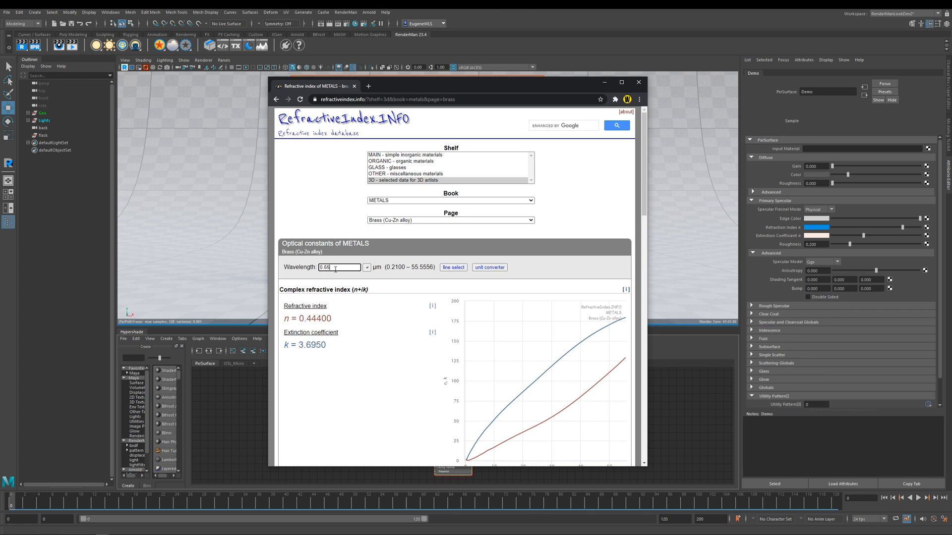
pyautogui.moveTo(348, 316)
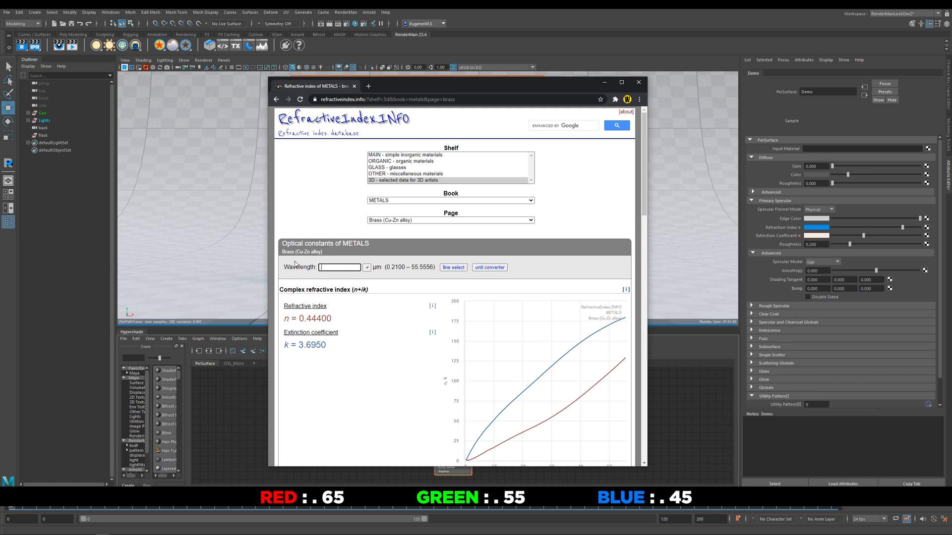
pyautogui.write('0.55')
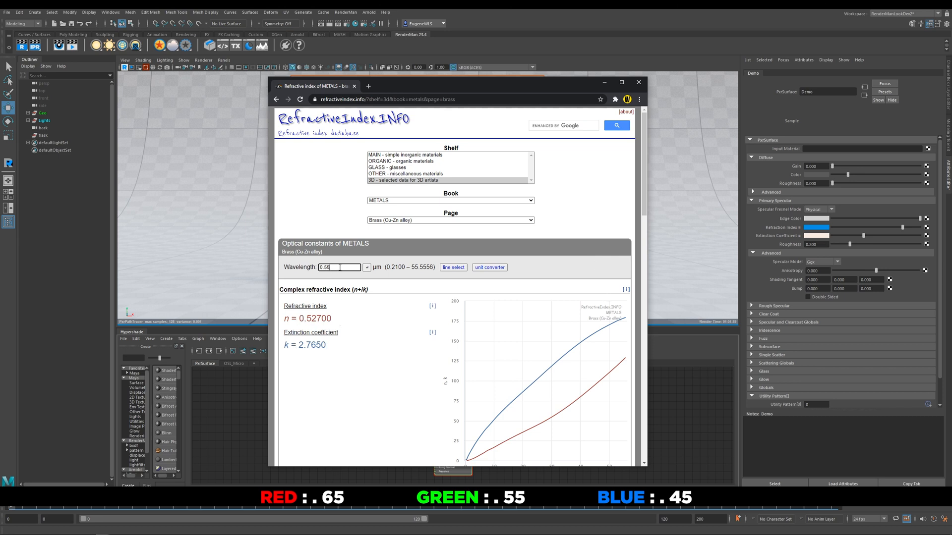
pyautogui.write('45')
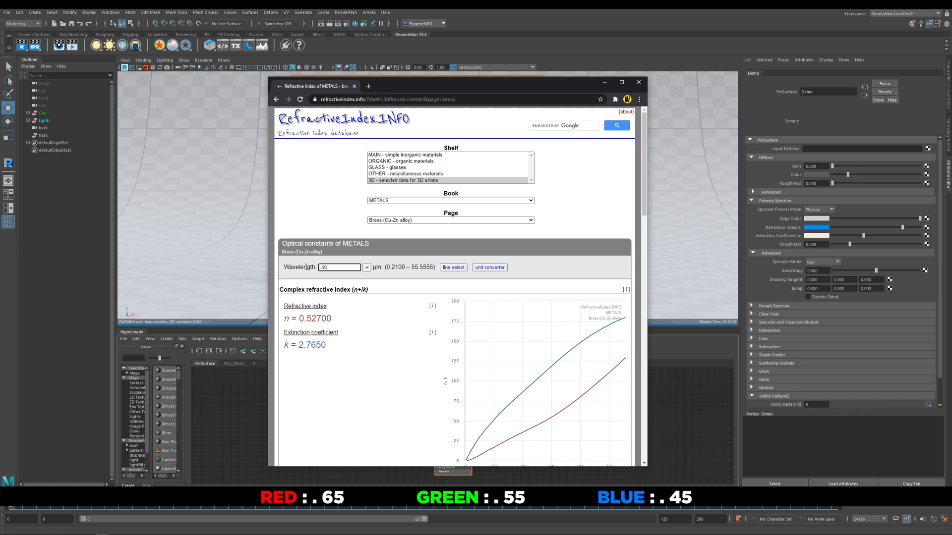
pyautogui.write('0.45')
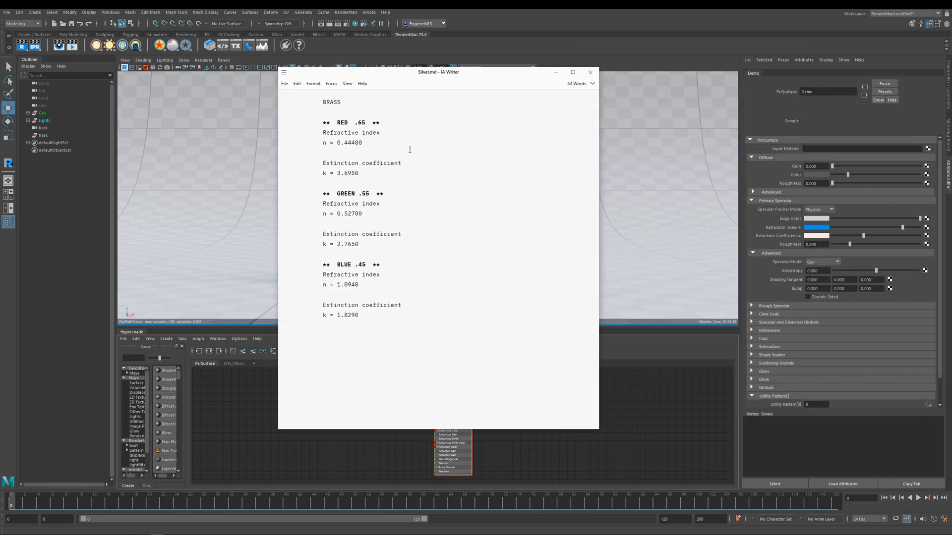
# - Copy brass's red values from the note and enter .044 into the Refraction Index colour
pyautogui.doubleClick(361, 122)
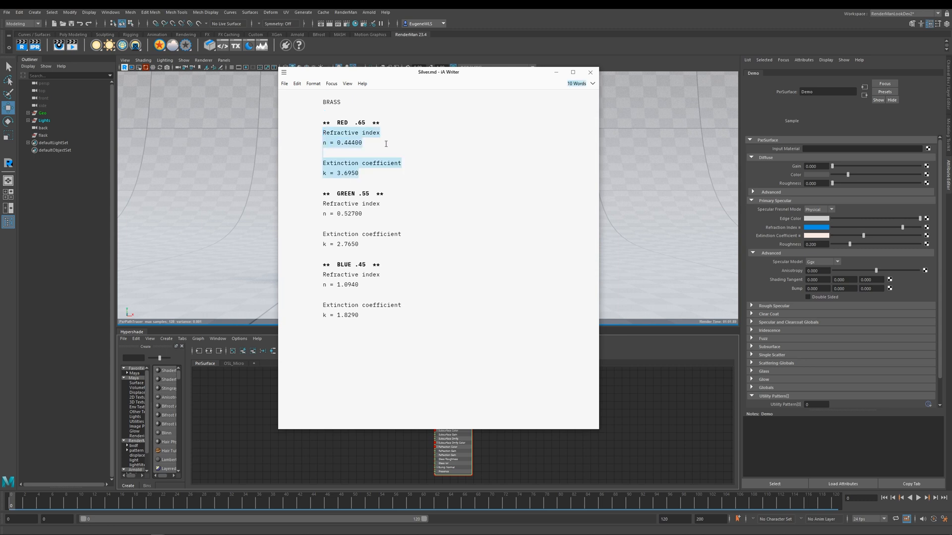
pyautogui.click(386, 143)
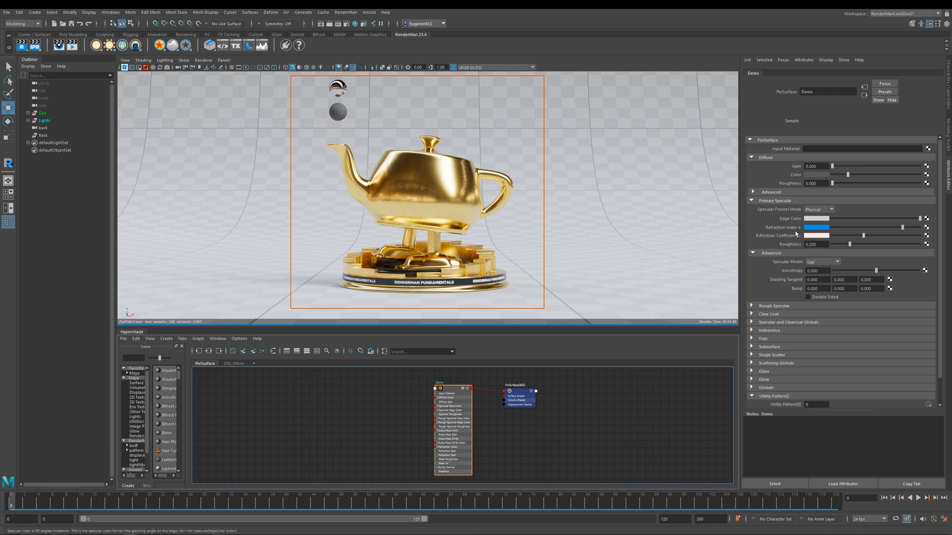
pyautogui.click(819, 218)
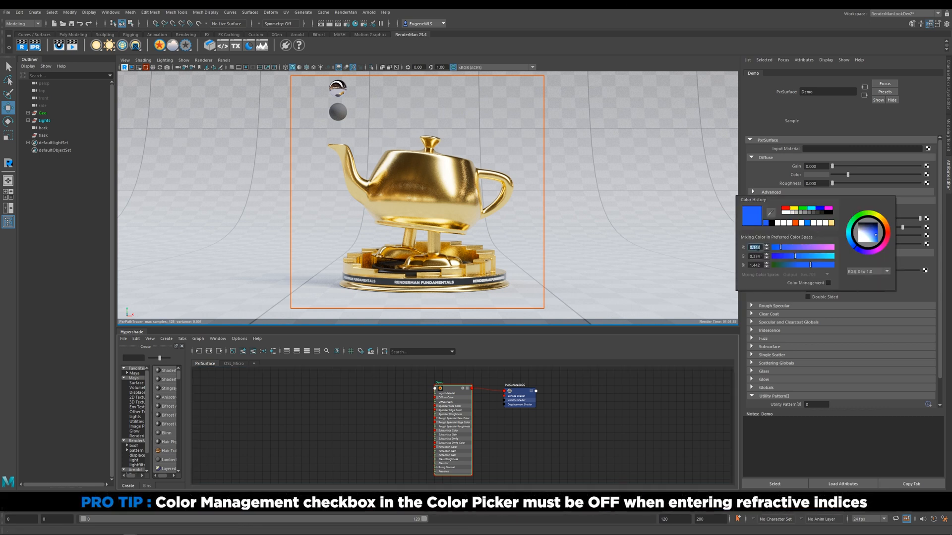
pyautogui.write('.044')
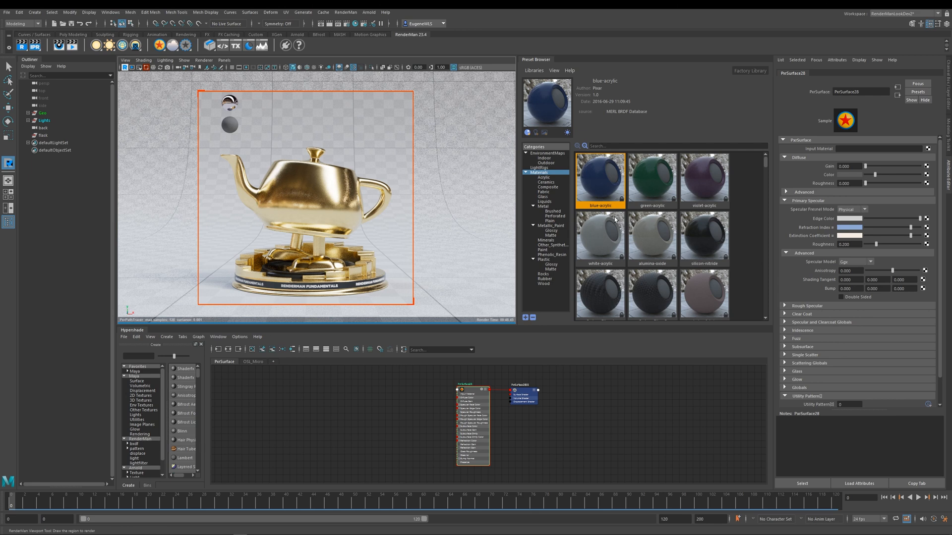
# - Import the Platinum preset from Materials > Metal and assign it to the teapot
pyautogui.click(540, 206)
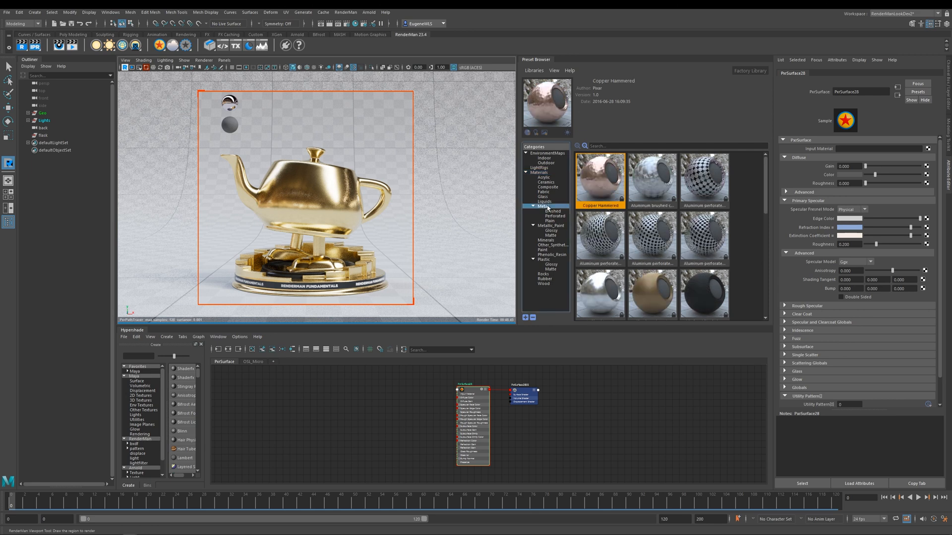
pyautogui.scroll(-3)
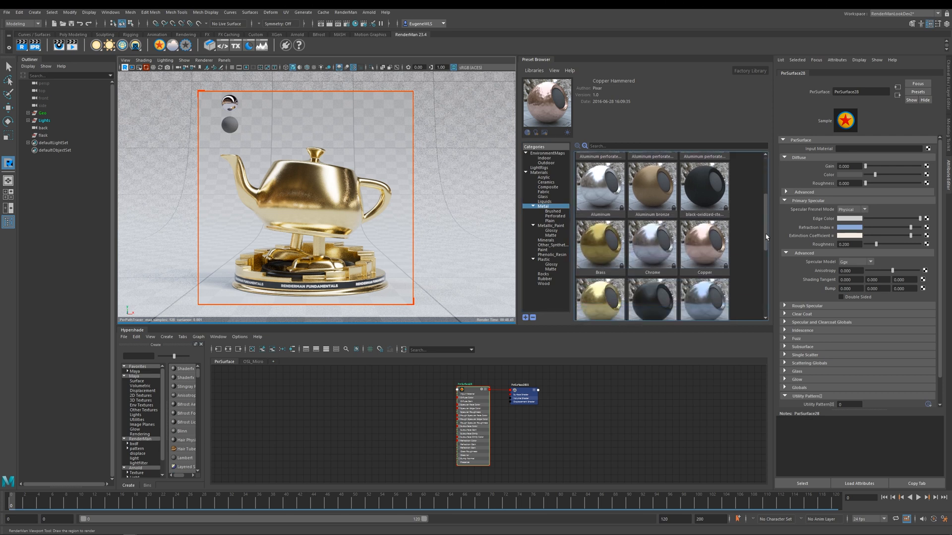
pyautogui.scroll(-3)
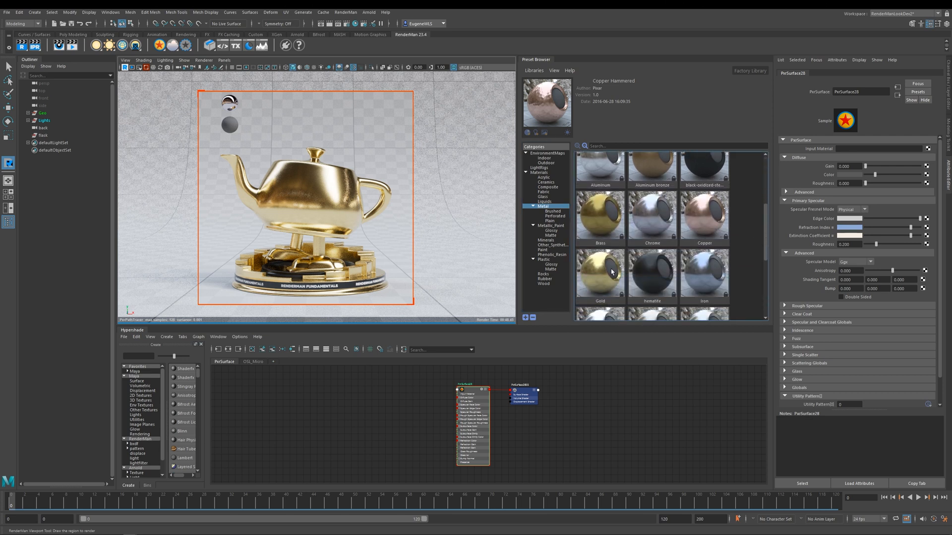
pyautogui.scroll(-3)
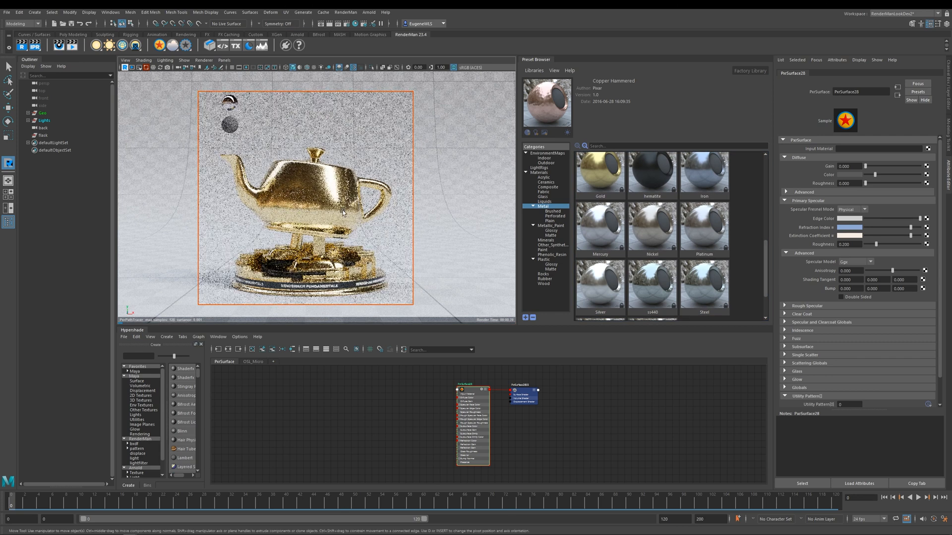
pyautogui.rightClick(703, 227)
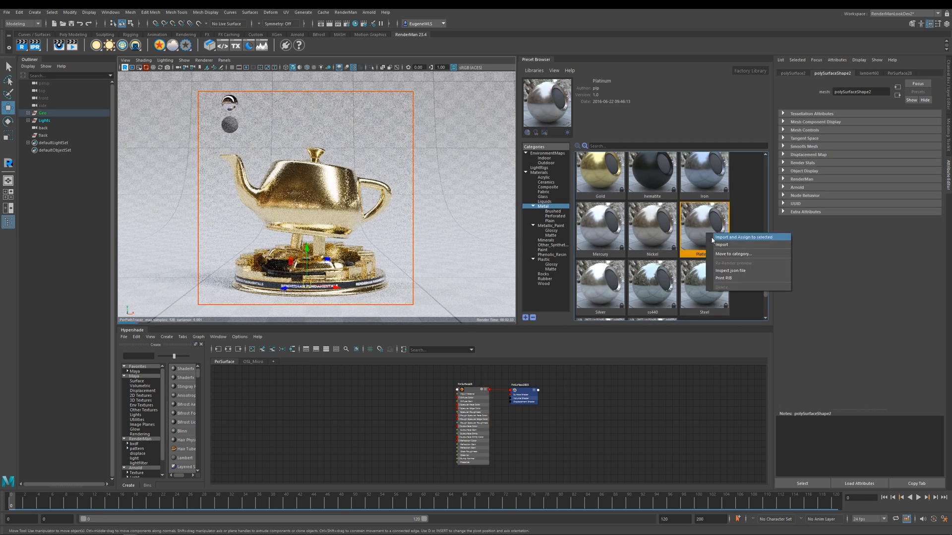
pyautogui.click(743, 237)
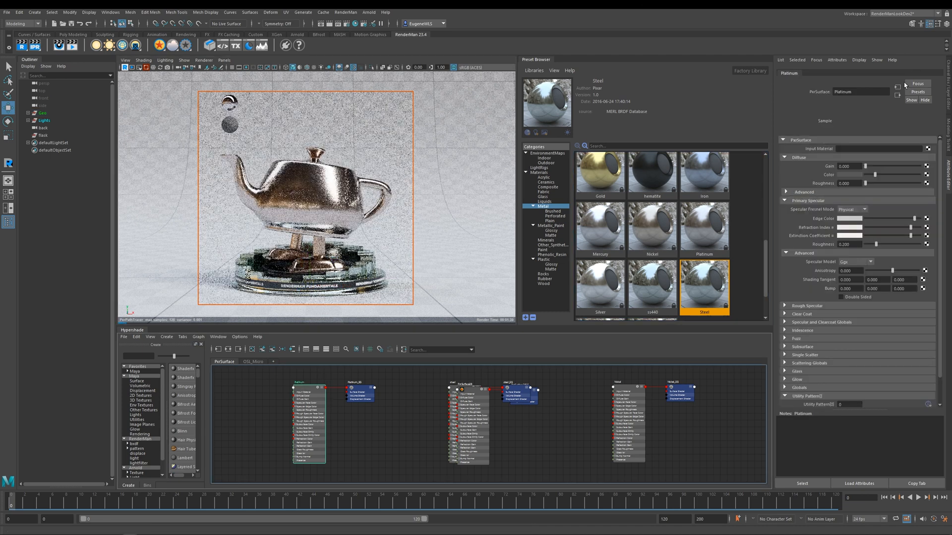
pyautogui.moveTo(857, 236)
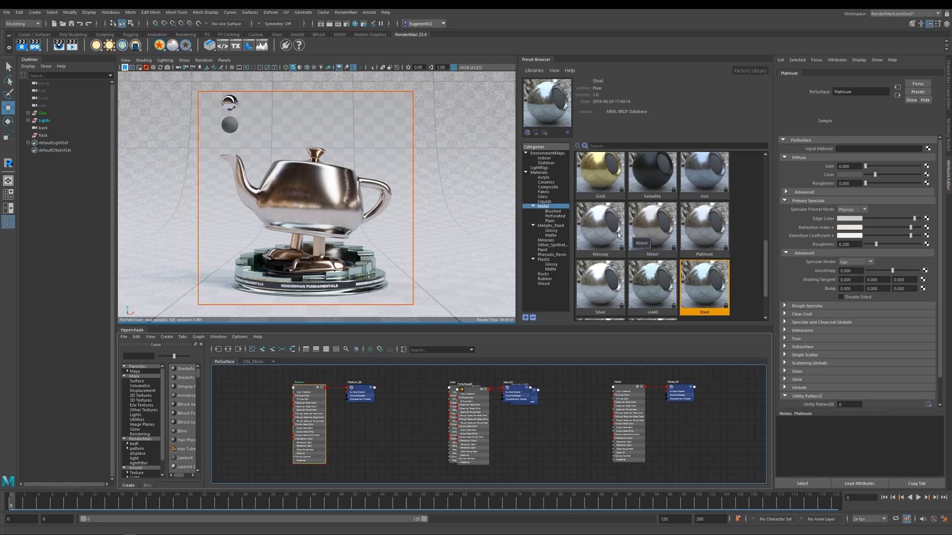
pyautogui.moveTo(599, 228)
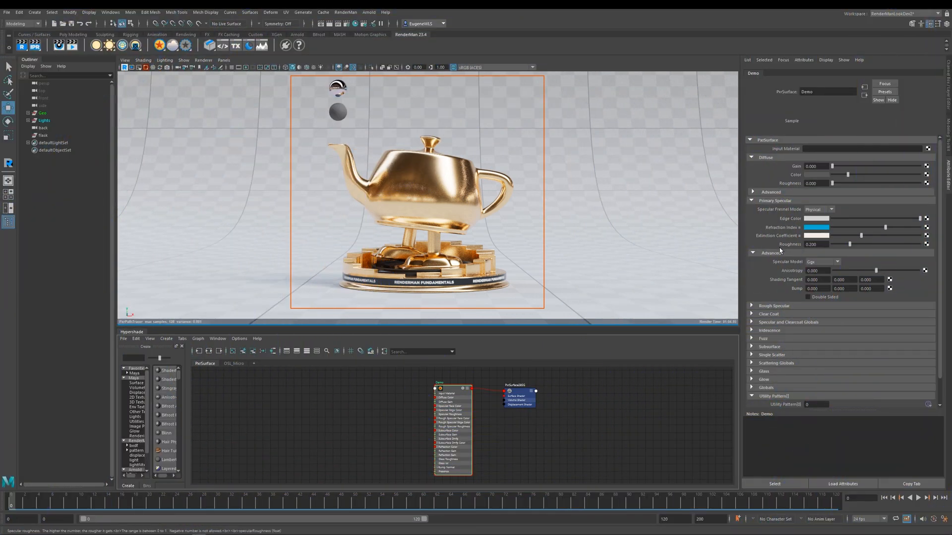
pyautogui.moveTo(809, 270)
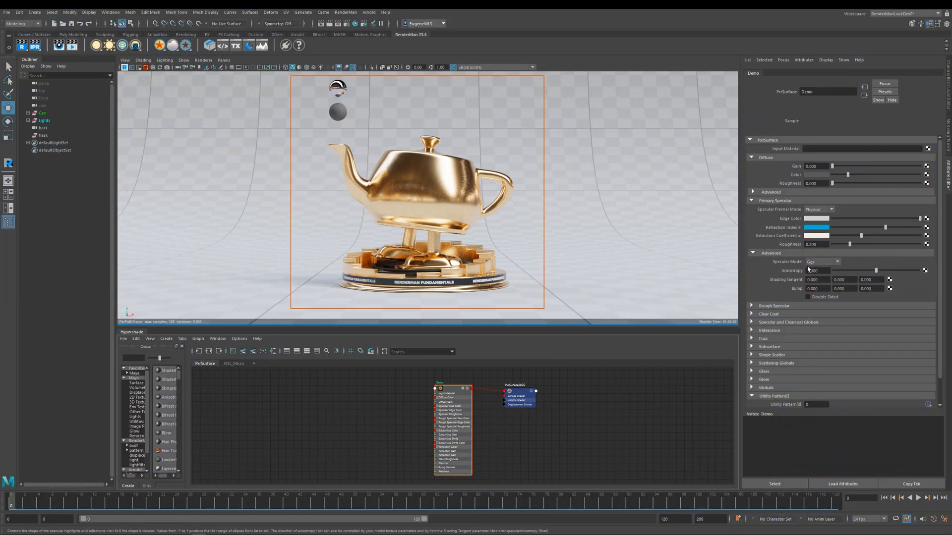
pyautogui.click(821, 261)
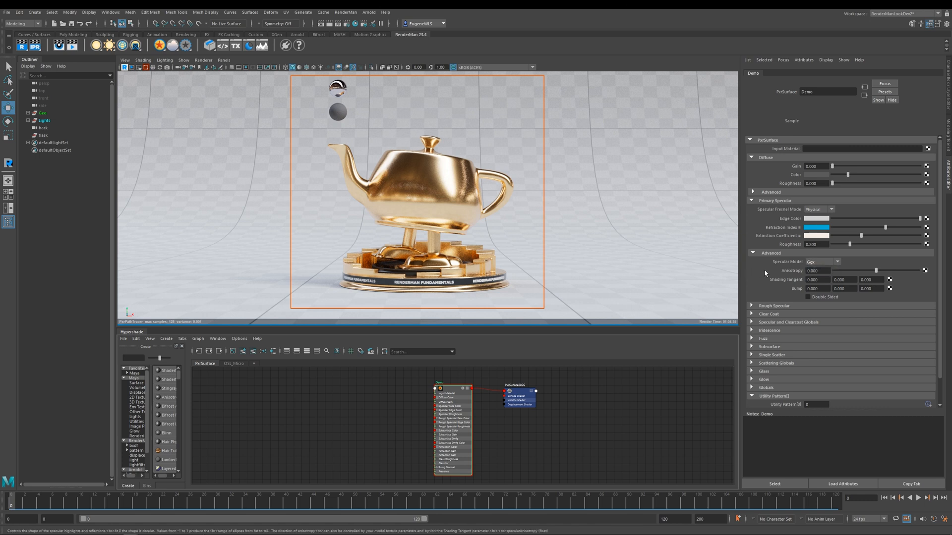
pyautogui.moveTo(817, 270)
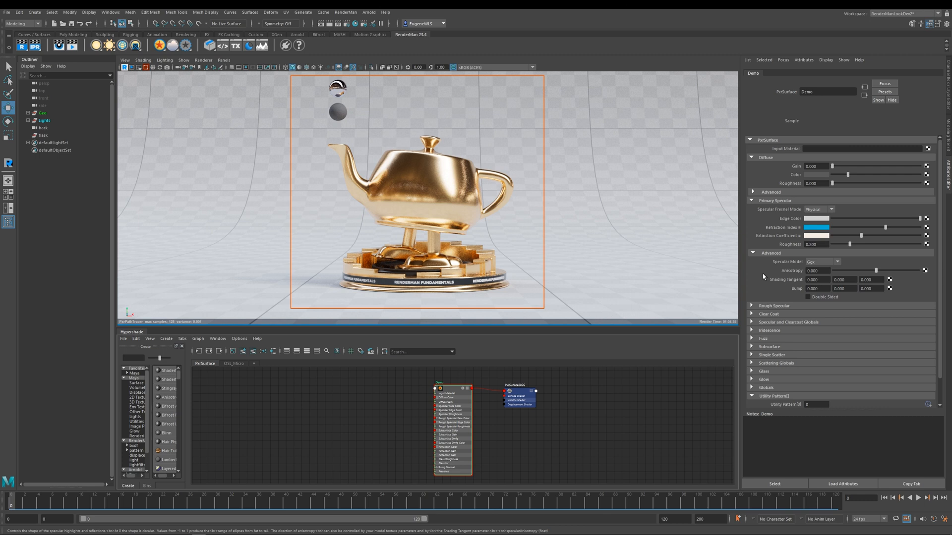
pyautogui.moveTo(759, 273)
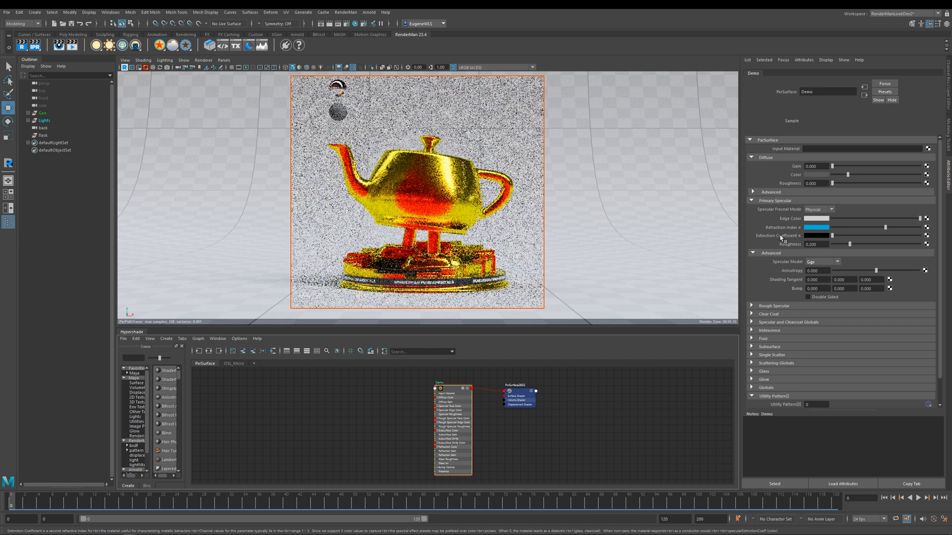
# - Reset specular colours to non-metal values, raise Diffuse Gain, and make Diffuse Color orange
pyautogui.rightClick(817, 227)
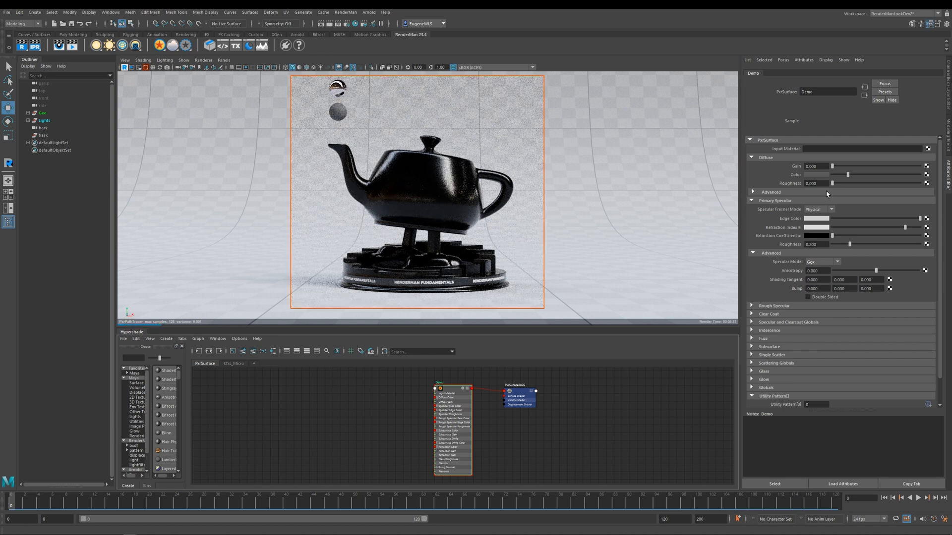
pyautogui.moveTo(833, 166); pyautogui.dragTo(836, 166)
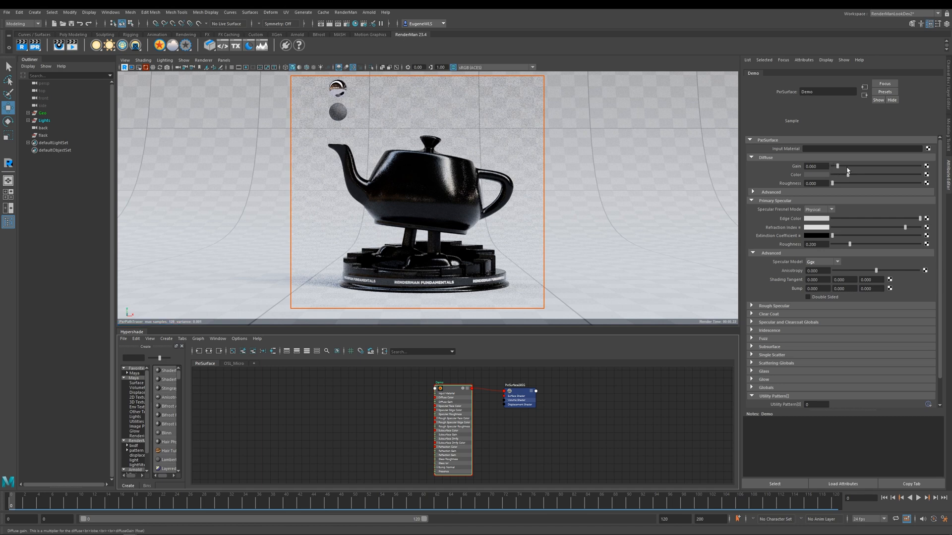
pyautogui.moveTo(835, 165); pyautogui.dragTo(909, 166)
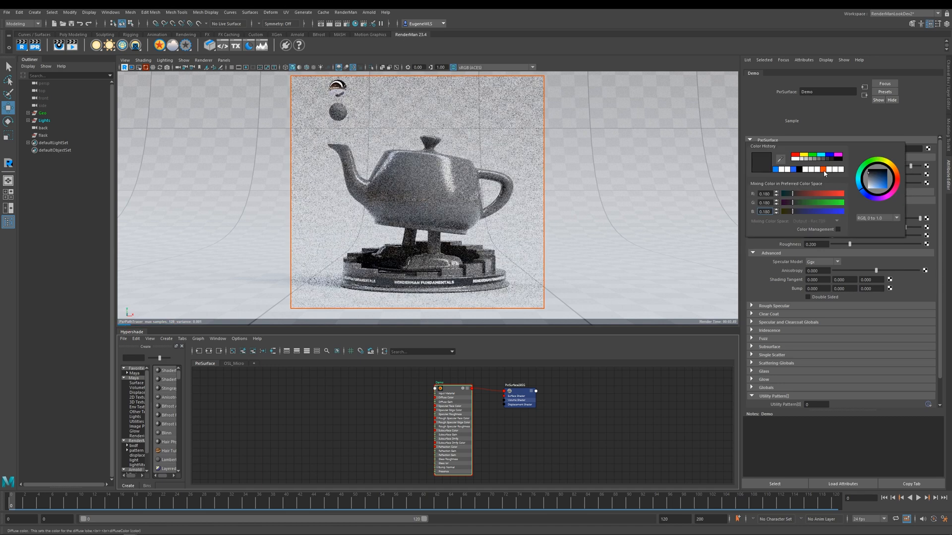
pyautogui.click(820, 169)
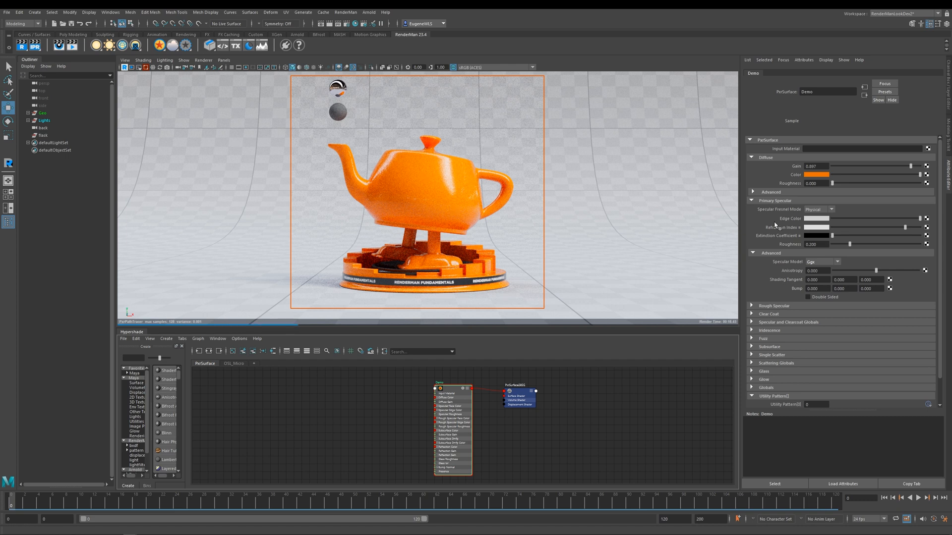
pyautogui.moveTo(773, 227)
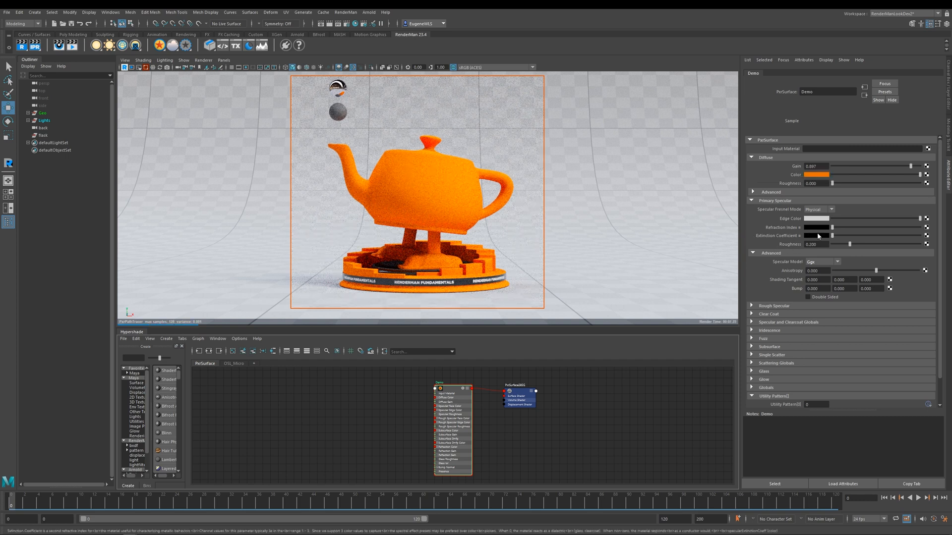
pyautogui.click(817, 219)
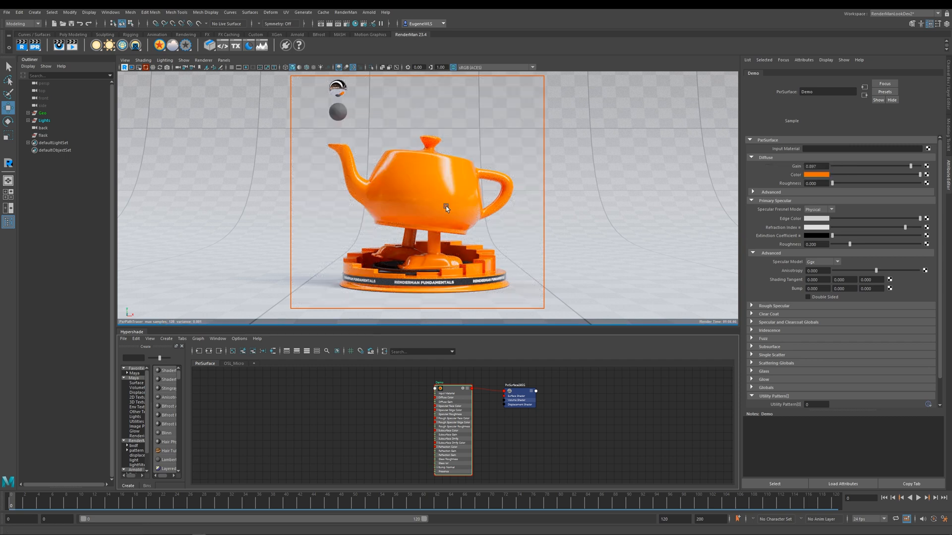
pyautogui.moveTo(428, 189)
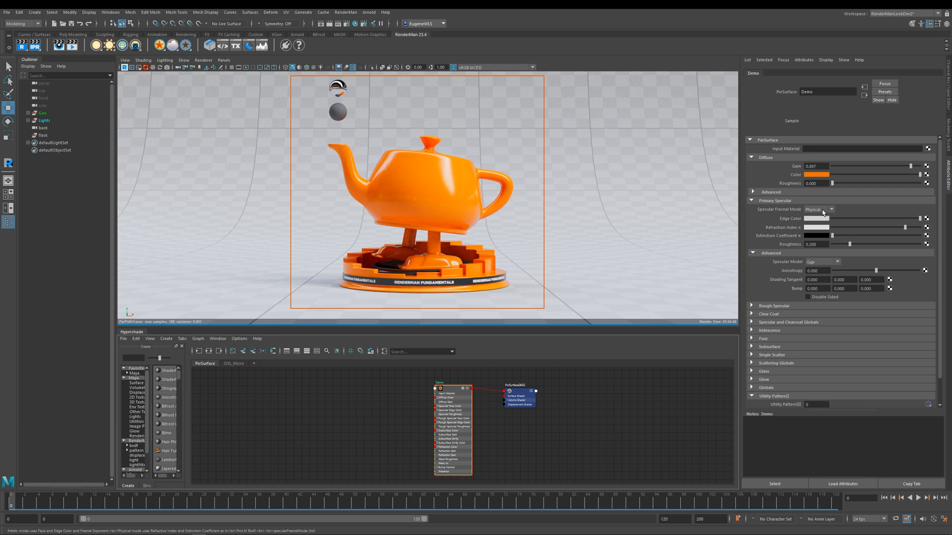
pyautogui.click(830, 209)
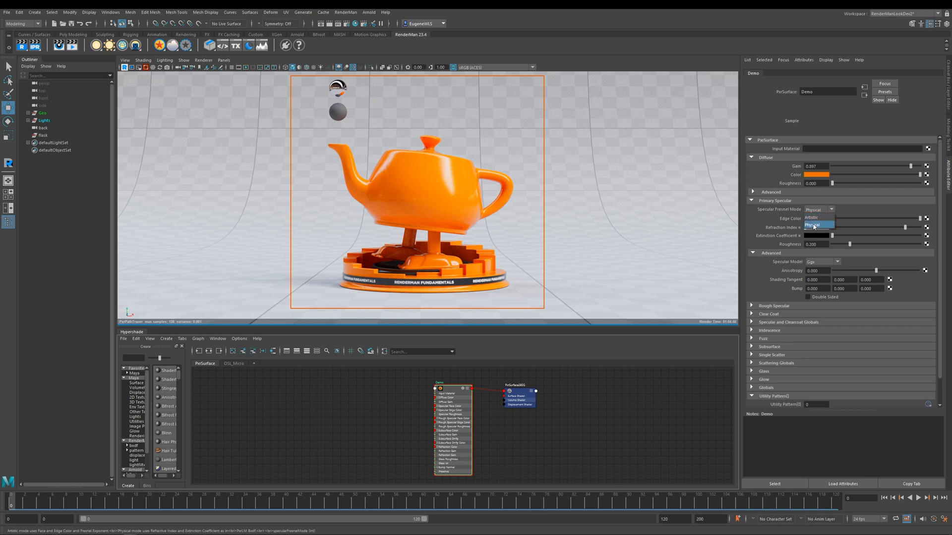
pyautogui.click(819, 224)
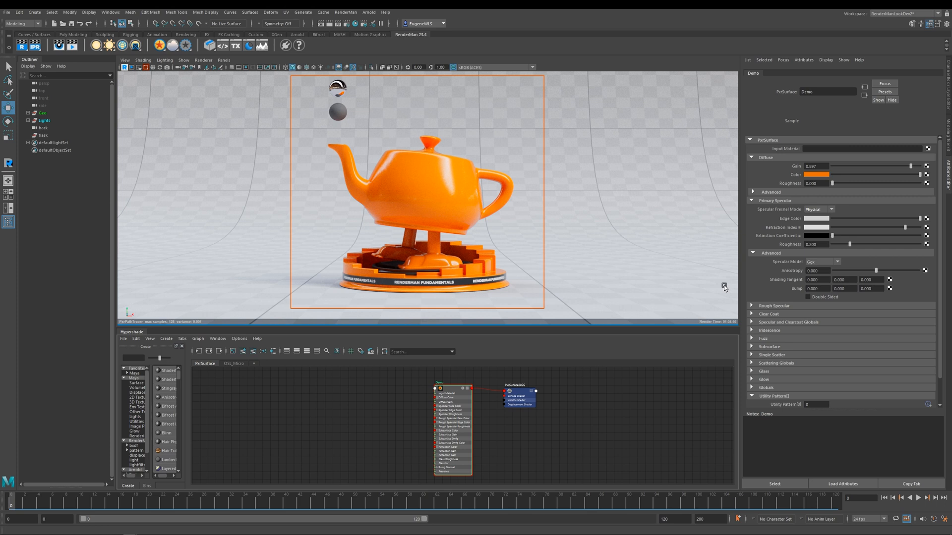
pyautogui.moveTo(817, 214)
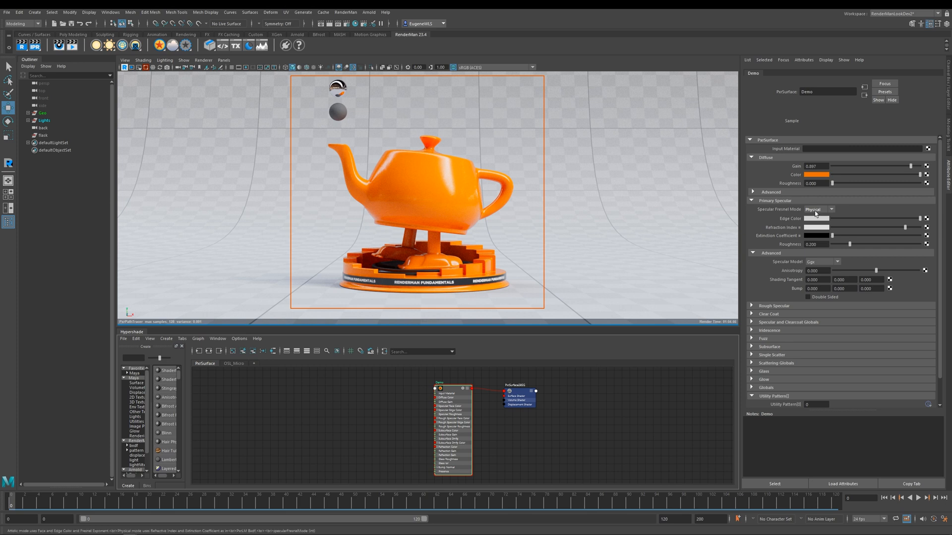
pyautogui.click(834, 209)
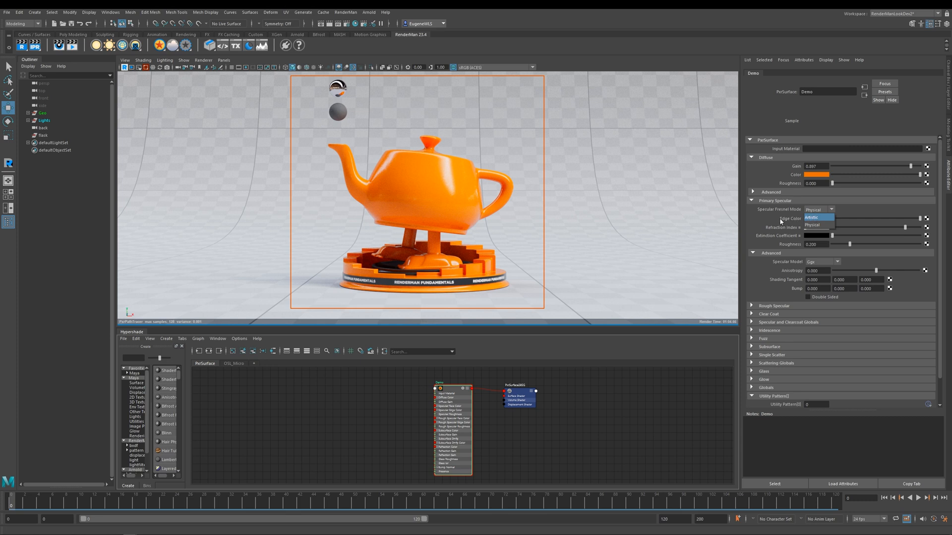
pyautogui.click(819, 225)
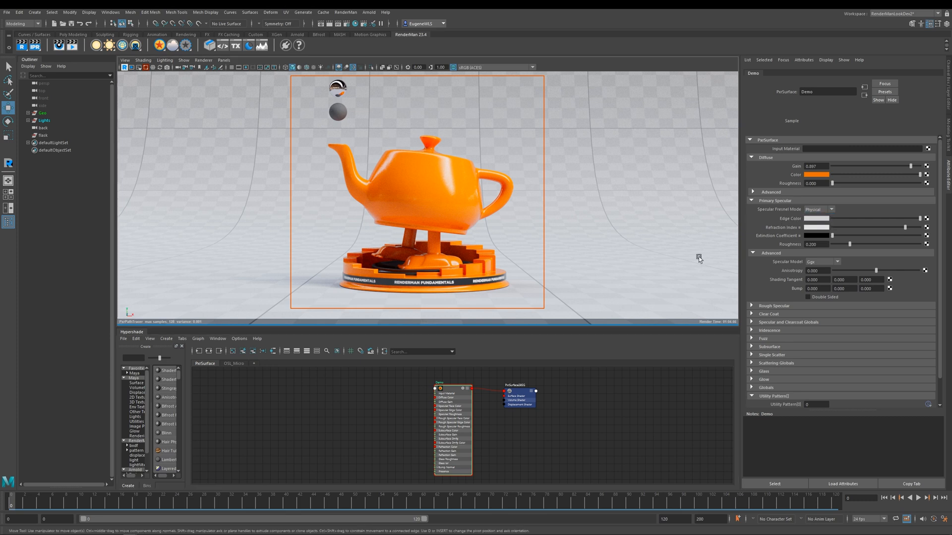